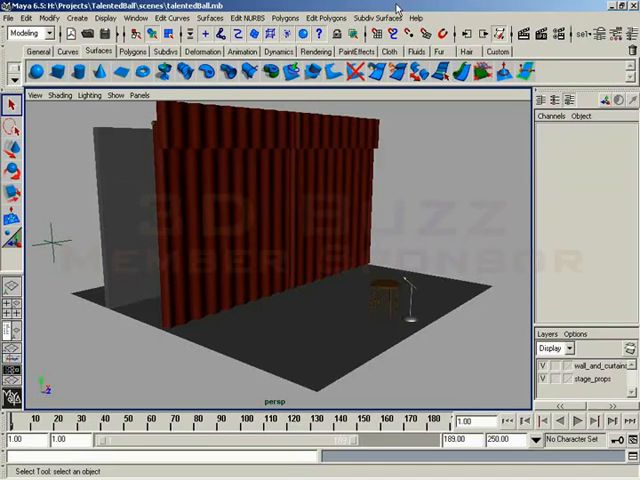
mouse_move(120, 164)
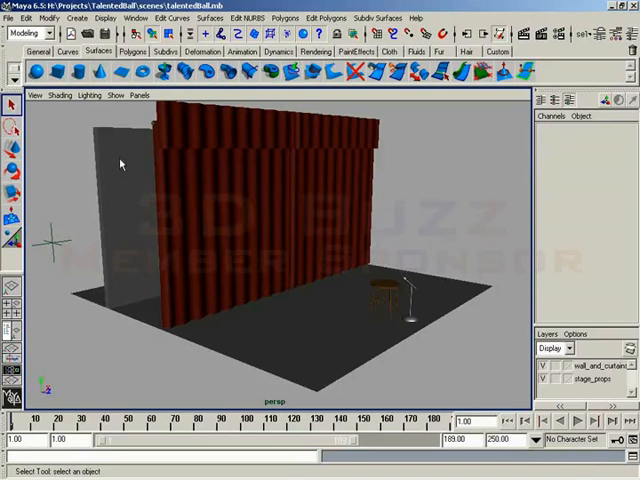
mouse_move(404, 284)
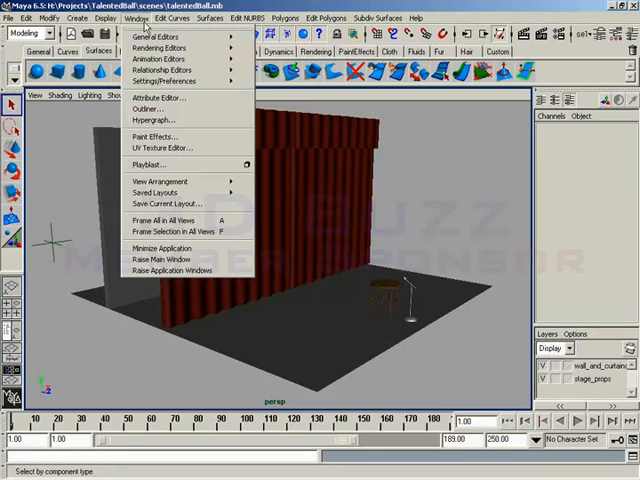
mouse_move(160, 60)
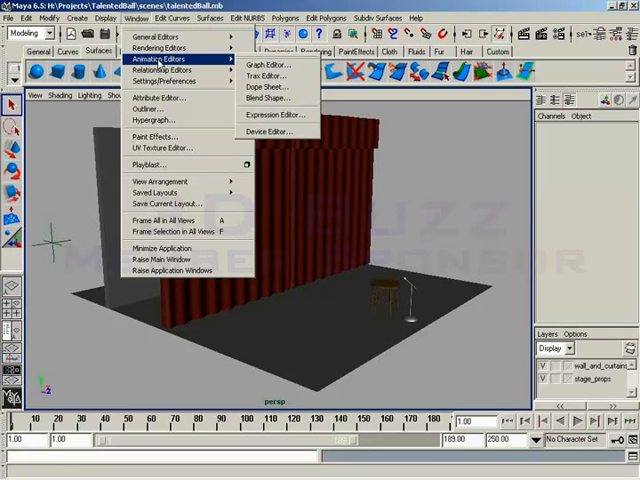
Step: Bring up the Hypershade listing the scene's curtain, mic stand and stool materials
click(156, 120)
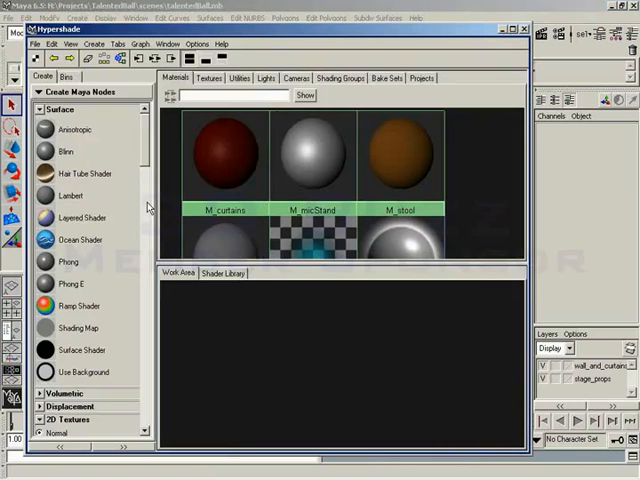
mouse_move(52, 196)
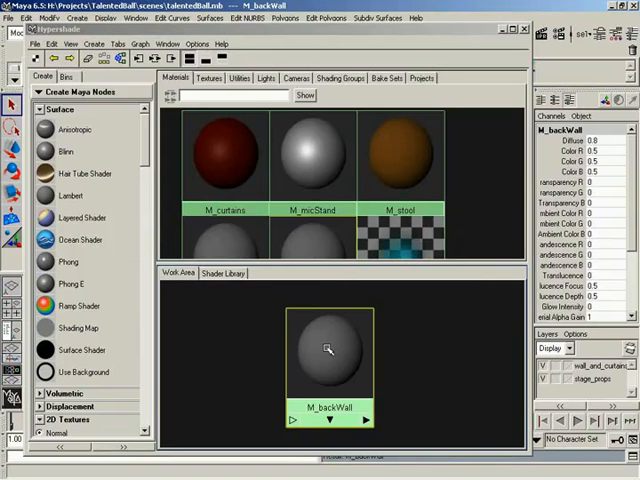
mouse_move(340, 344)
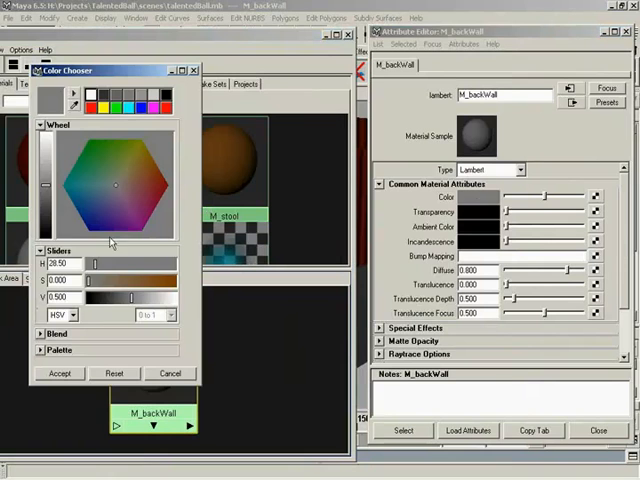
Step: Accept the dark teal colour chosen for the M_backWall Lambert
click(60, 372)
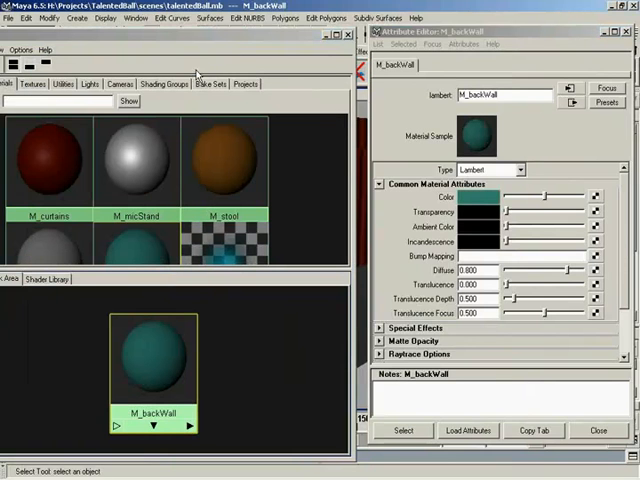
mouse_move(590, 198)
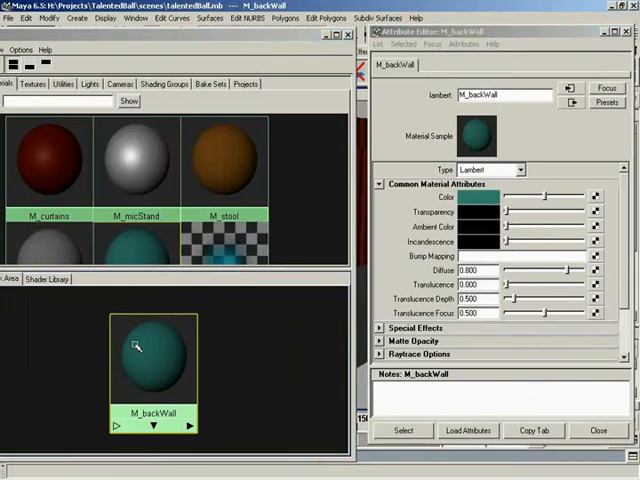
mouse_move(84, 348)
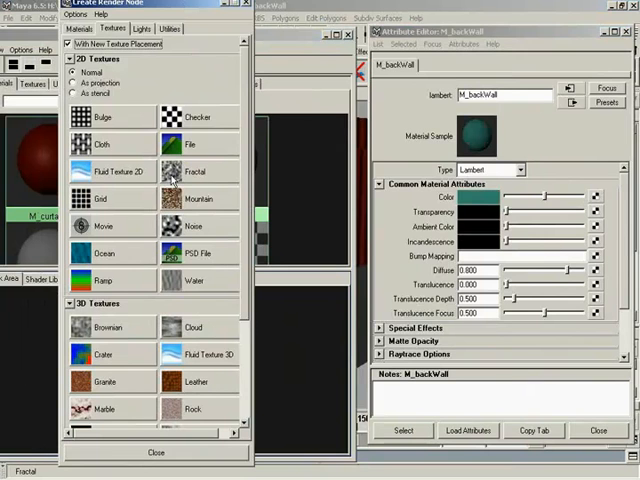
mouse_move(162, 302)
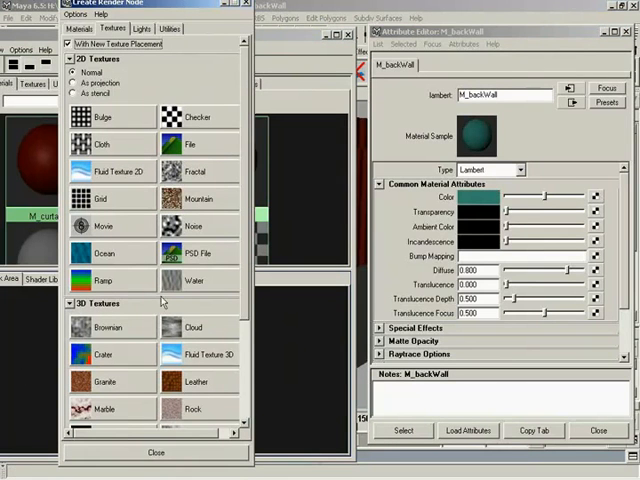
mouse_move(212, 294)
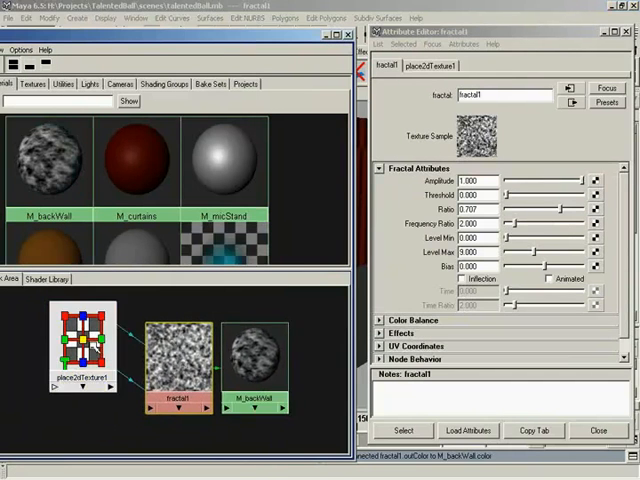
Step: Edit place2dTexture1 placement and lower fractal1's Color Balance toward black
click(84, 344)
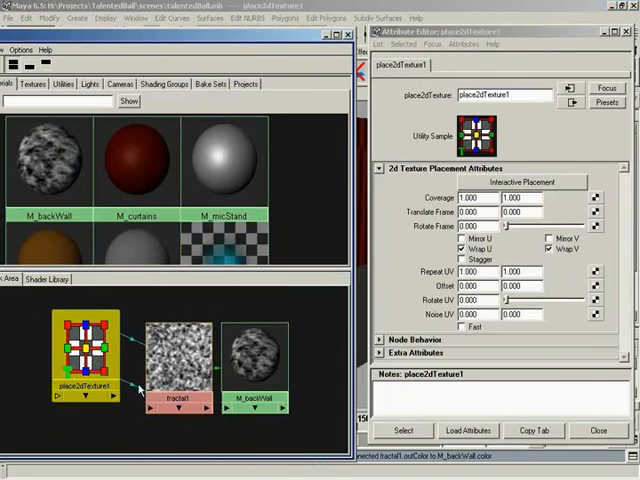
click(180, 360)
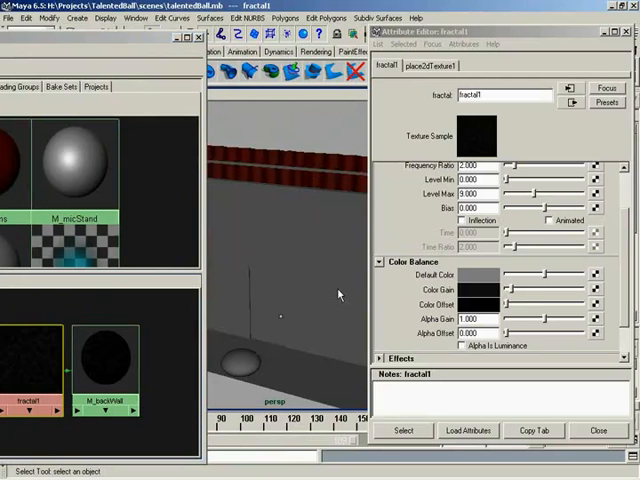
mouse_move(216, 344)
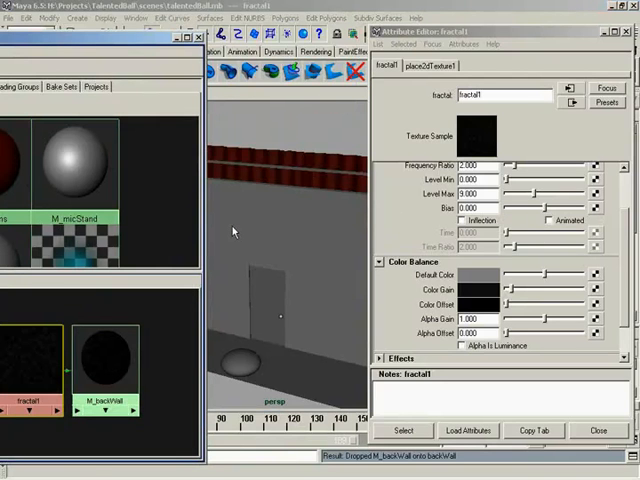
mouse_move(272, 240)
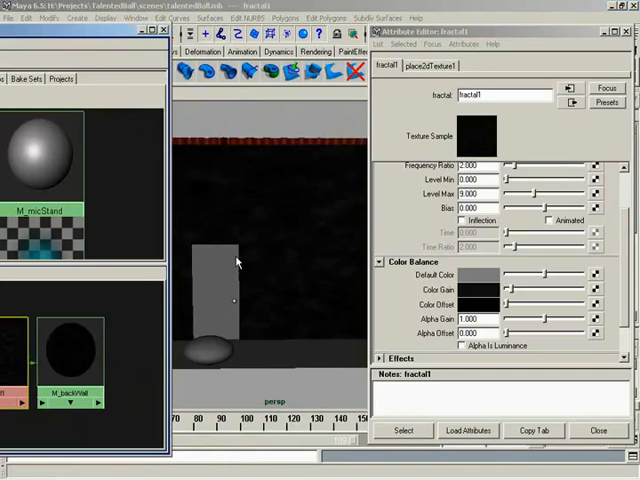
mouse_move(220, 256)
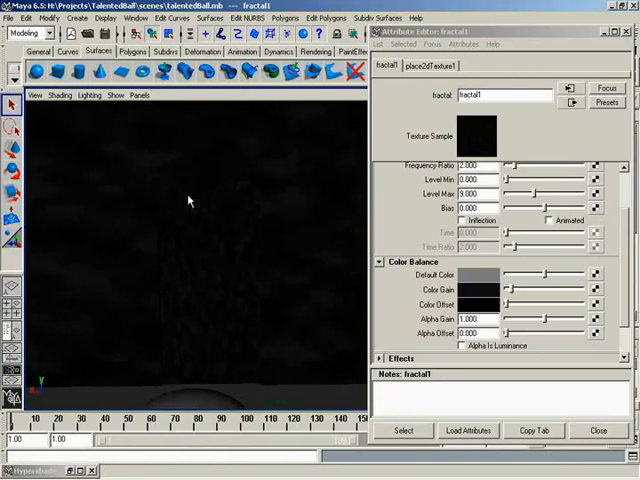
mouse_move(204, 276)
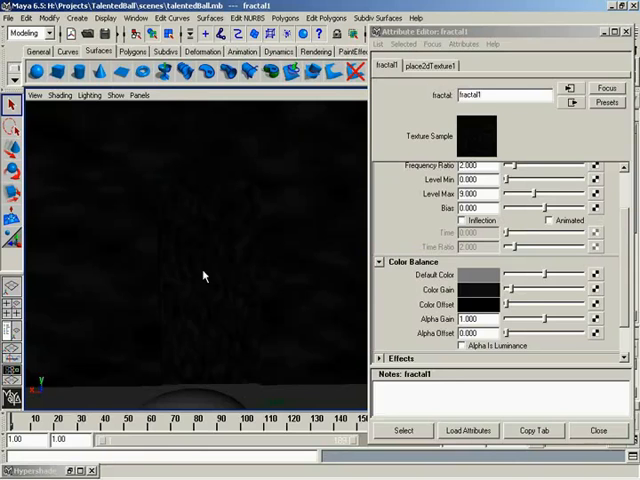
mouse_move(330, 202)
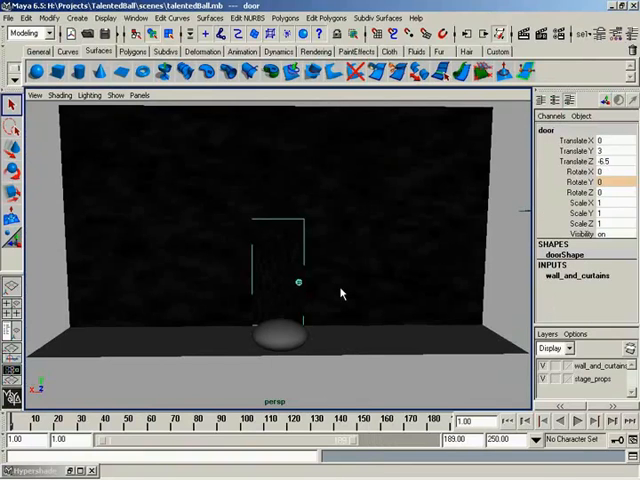
mouse_move(348, 140)
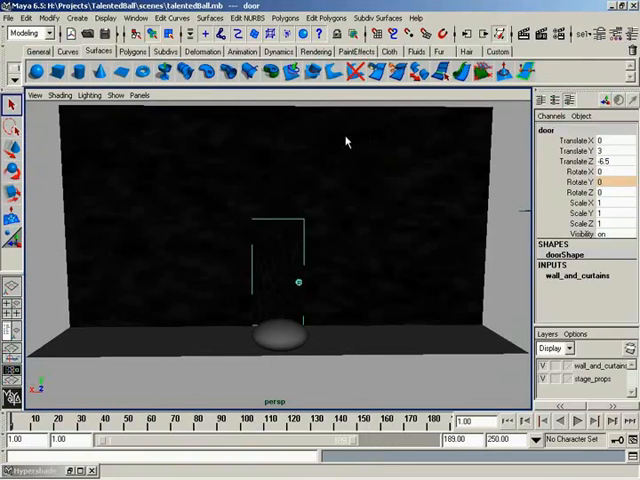
Step: Close the editors and select the door in front of the darkened back wall
click(24, 32)
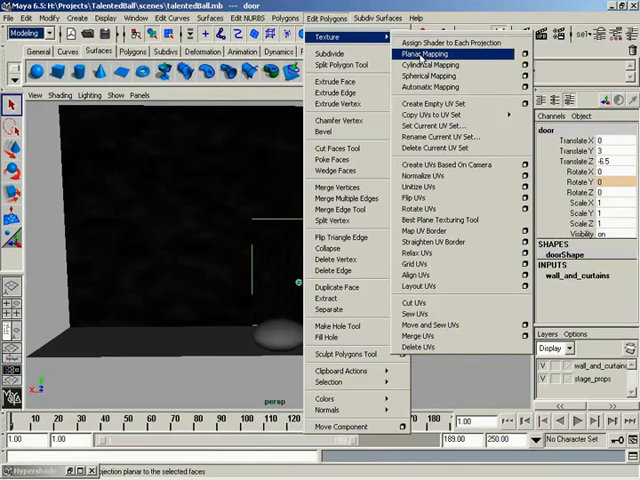
Step: Apply Planar Mapping to the selected door
click(424, 52)
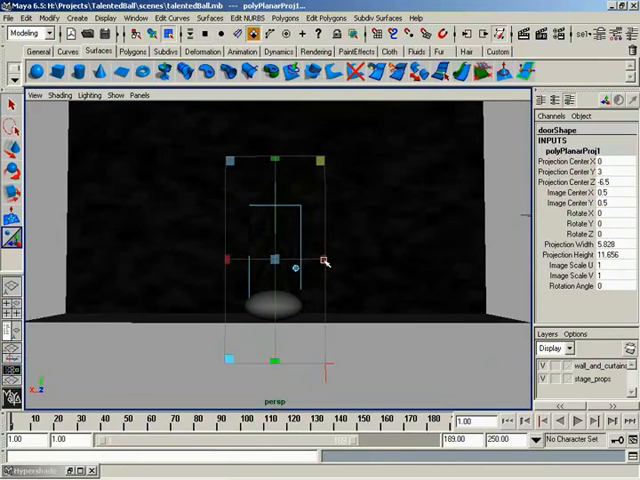
Step: Scale the planar projection's width and height to span the back wall
drag(324, 260, 344, 224)
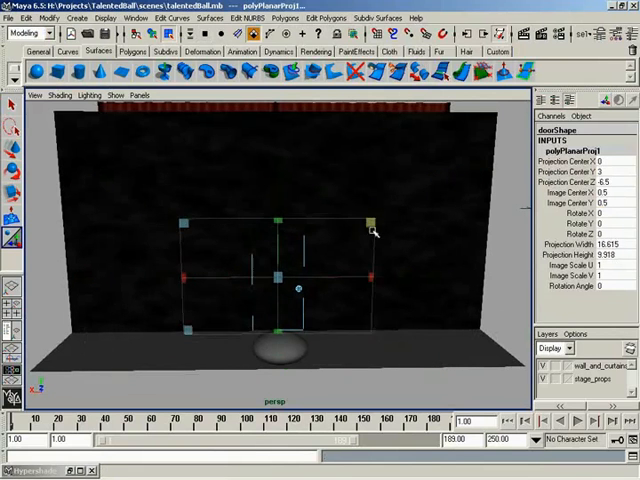
drag(376, 224, 376, 236)
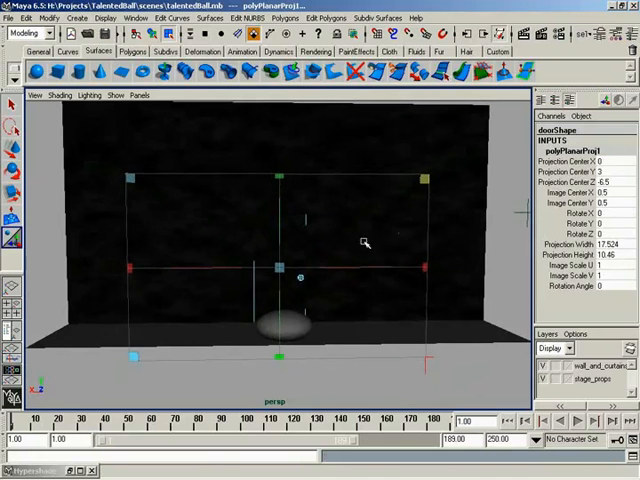
mouse_move(336, 210)
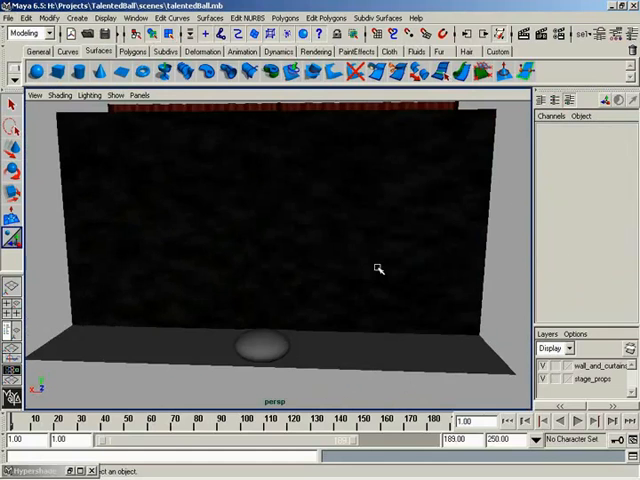
Step: Tumble the camera to view the dark wall panel side-on against the red curtains
drag(376, 268, 208, 254)
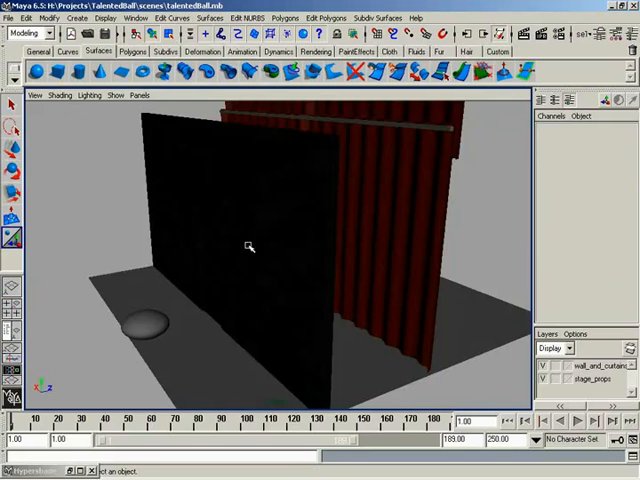
mouse_move(240, 244)
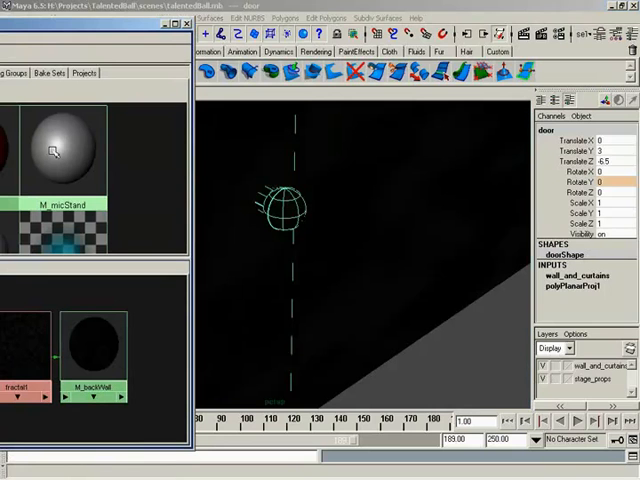
Step: Turn the view toward the grey microphone head and stand beside the stool
drag(56, 150, 288, 204)
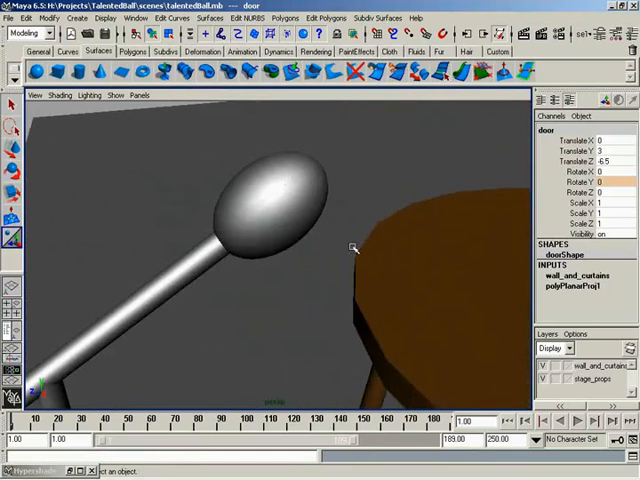
mouse_move(272, 212)
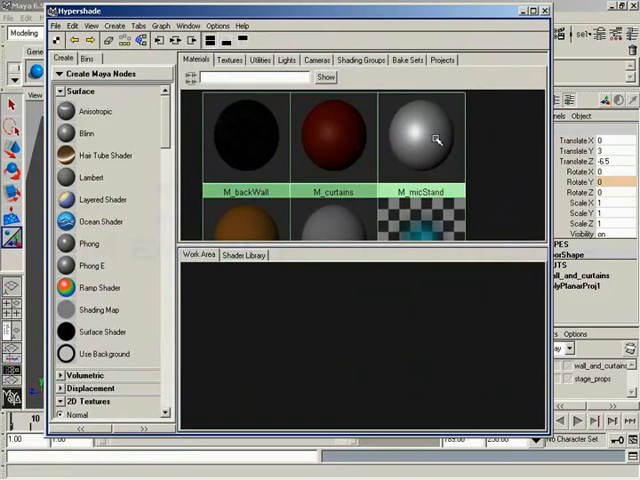
Step: Duplicate M_micStand's shading network as the new M_micHead material
click(420, 140)
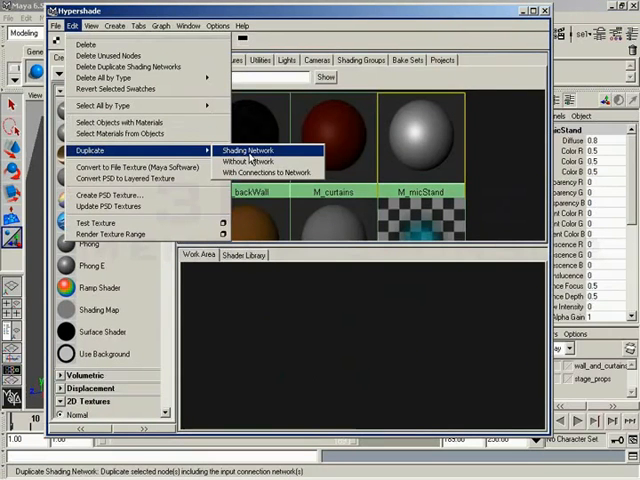
click(250, 150)
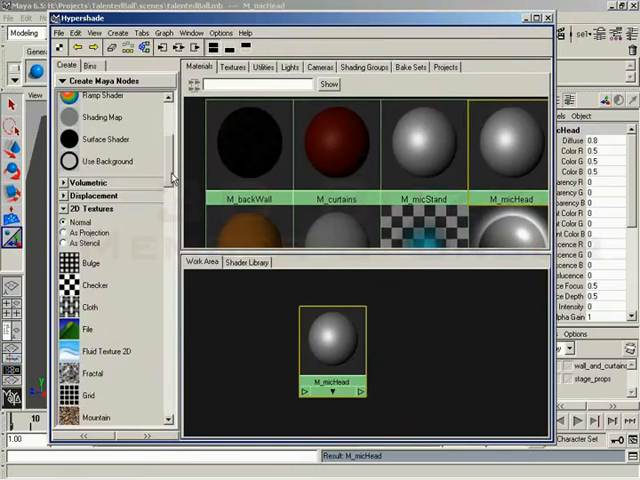
Step: Connect a Cloth texture to M_micHead's colour and bring up cloth1's settings
scroll(down, 3)
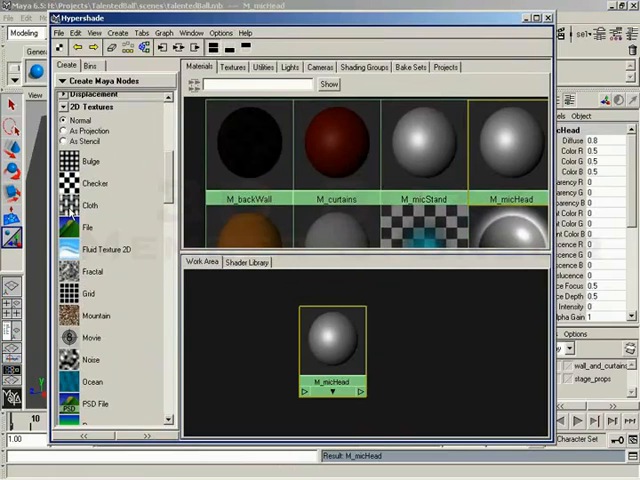
mouse_move(110, 238)
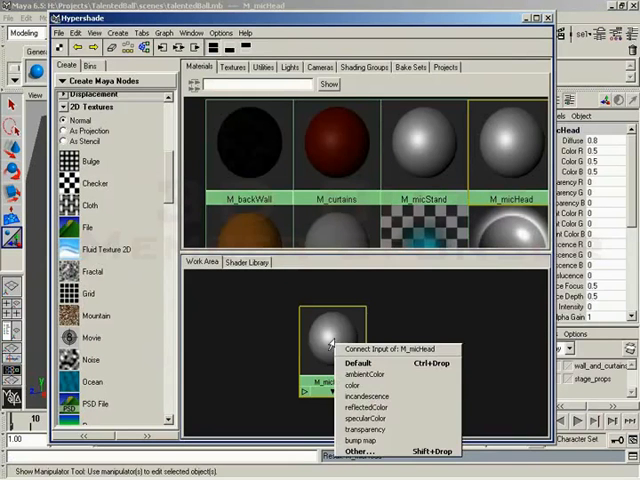
mouse_move(356, 386)
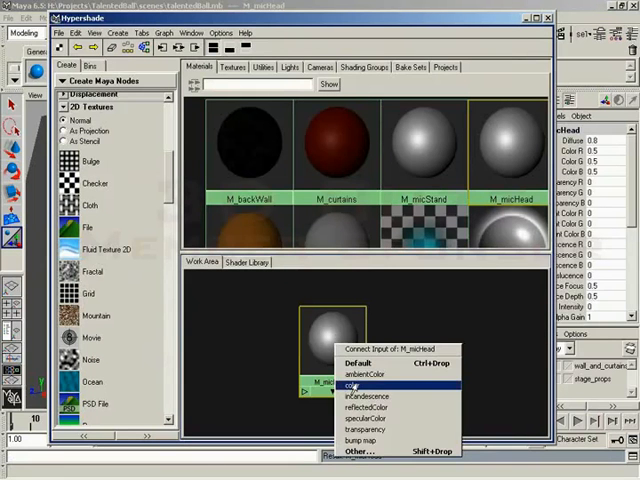
click(354, 386)
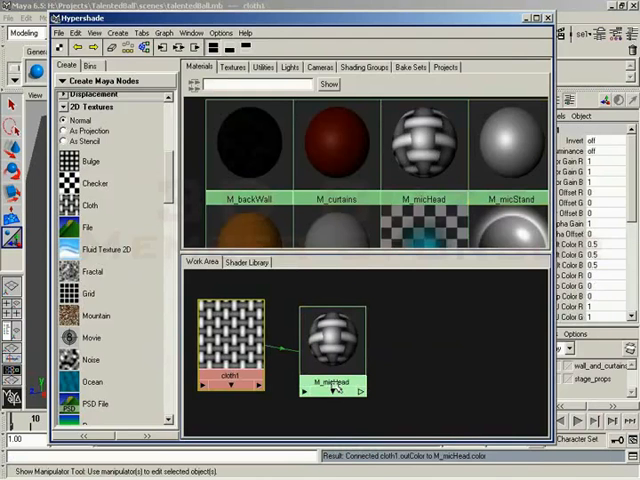
double_click(230, 340)
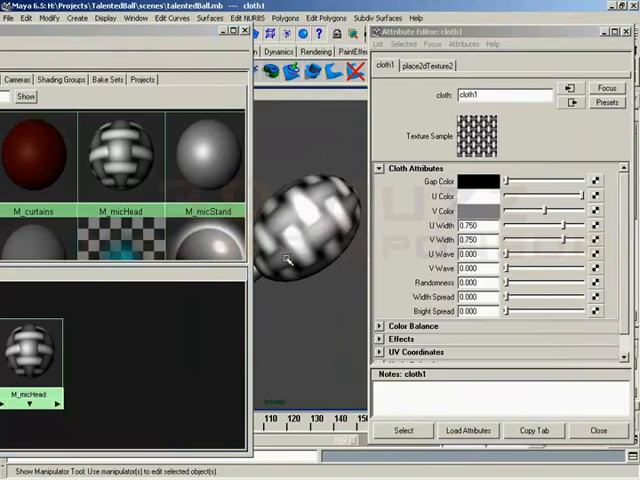
mouse_move(284, 244)
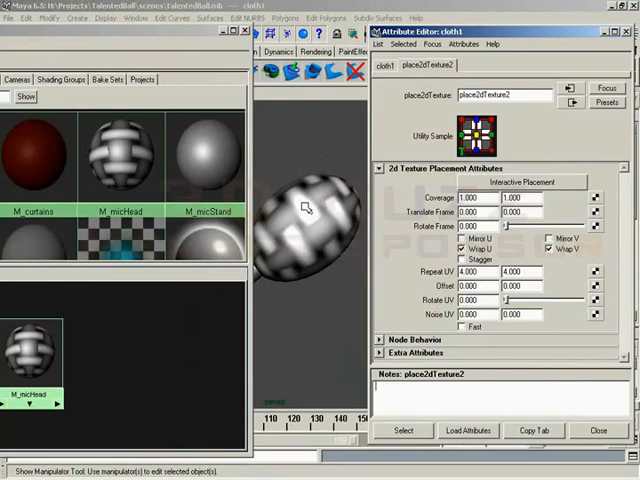
mouse_move(300, 226)
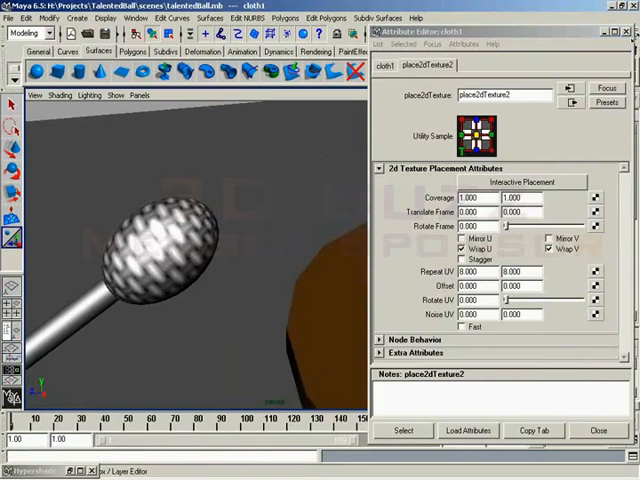
Step: Dismiss the texture settings and bring the full stage with curtains, stool and mic into view
click(164, 244)
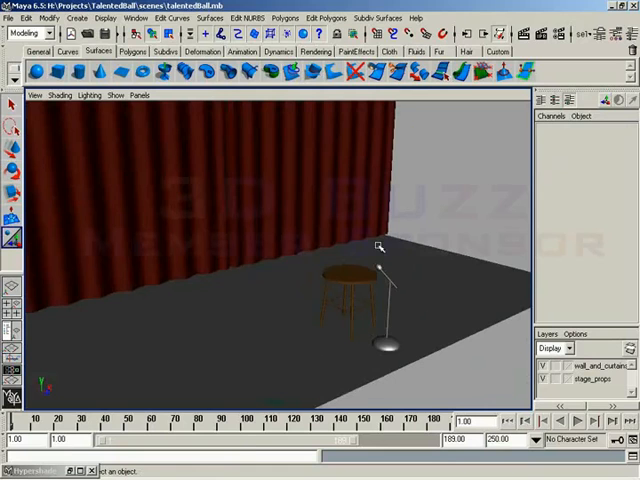
mouse_move(396, 284)
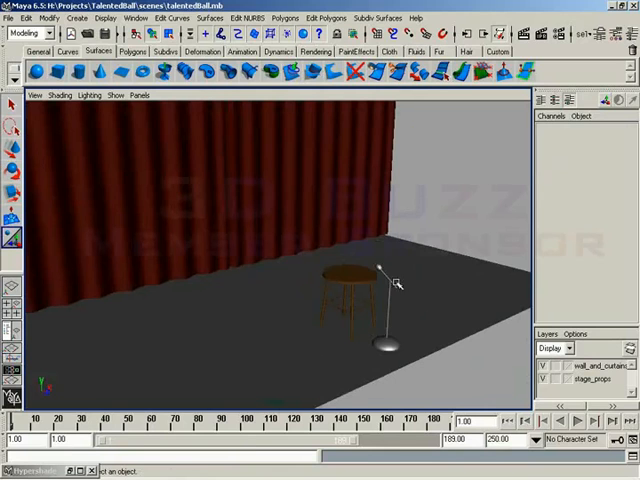